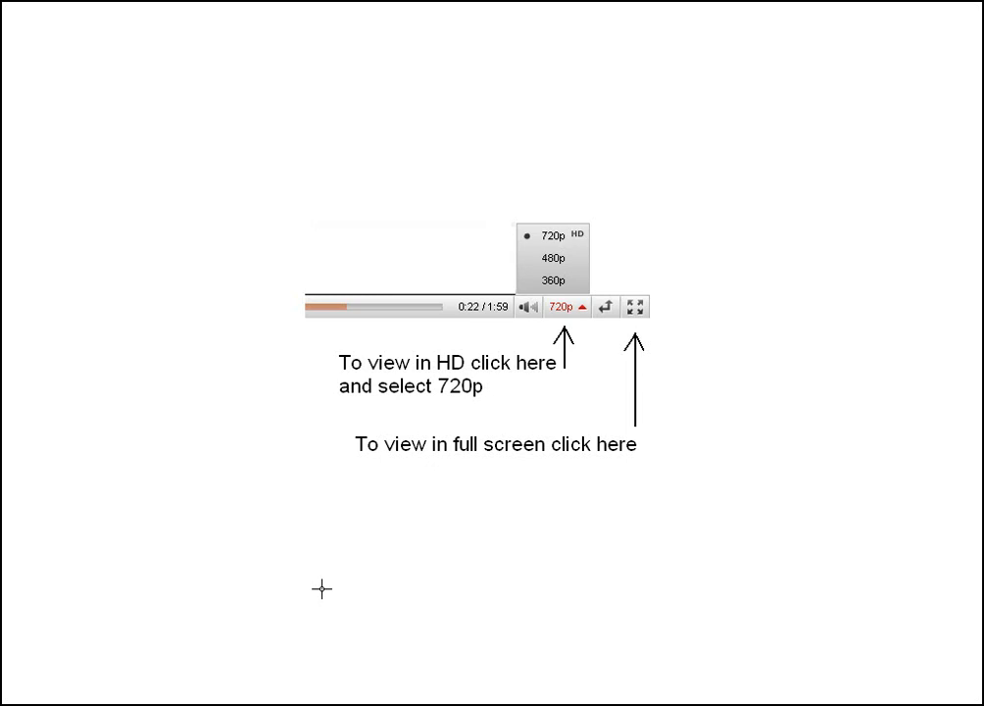
mouse_move(636, 306)
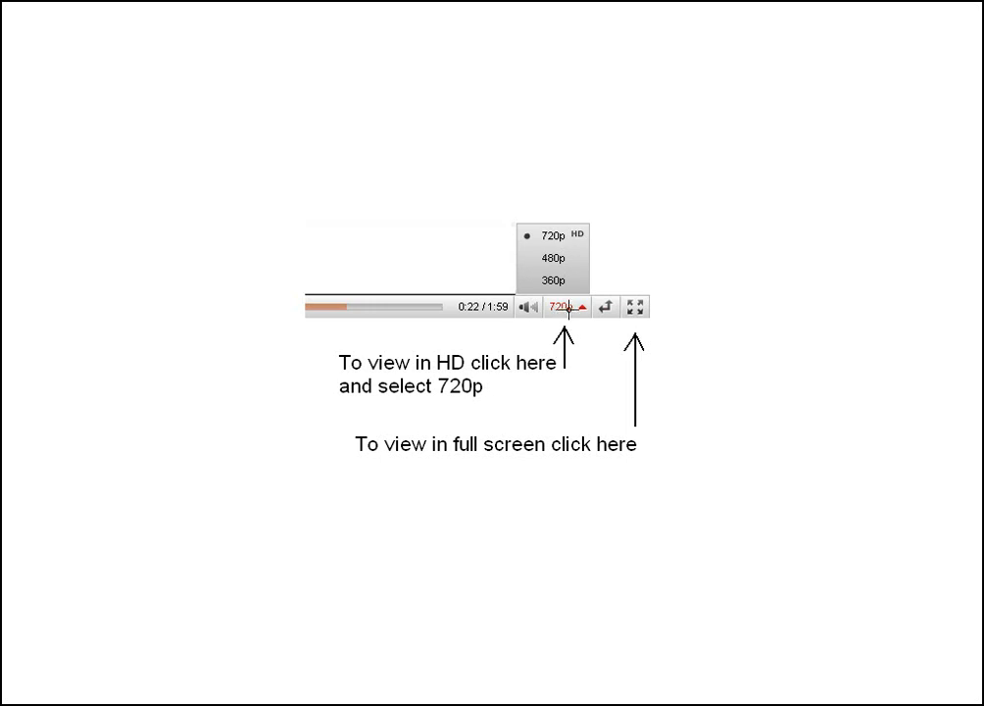
mouse_move(551, 236)
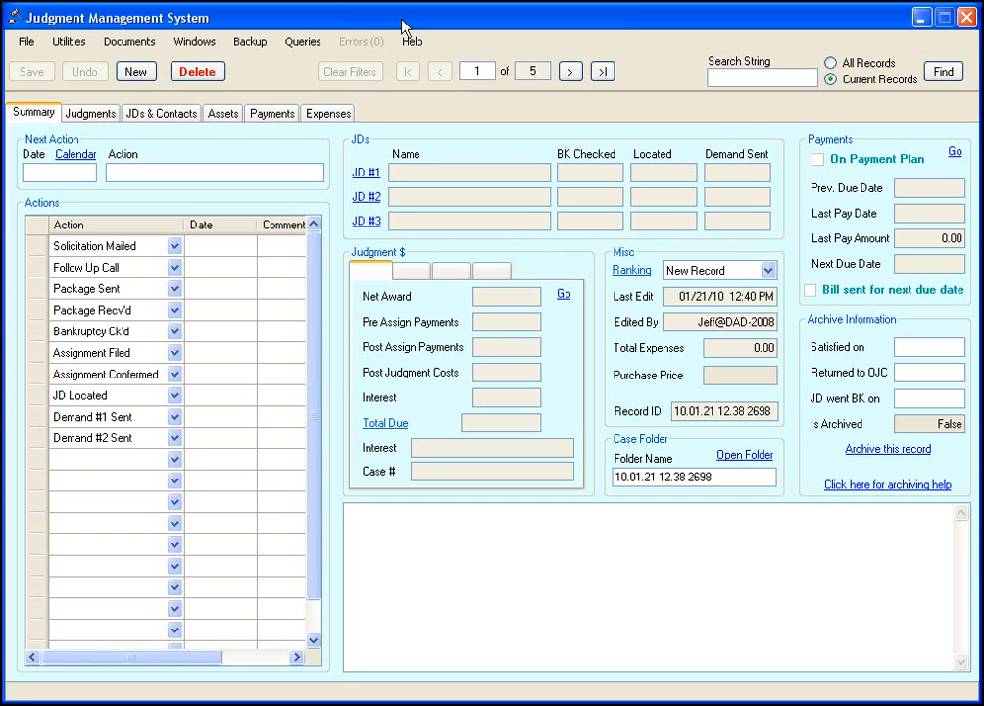
View the application license information and set the maximum users to 2.
left_click(353, 509)
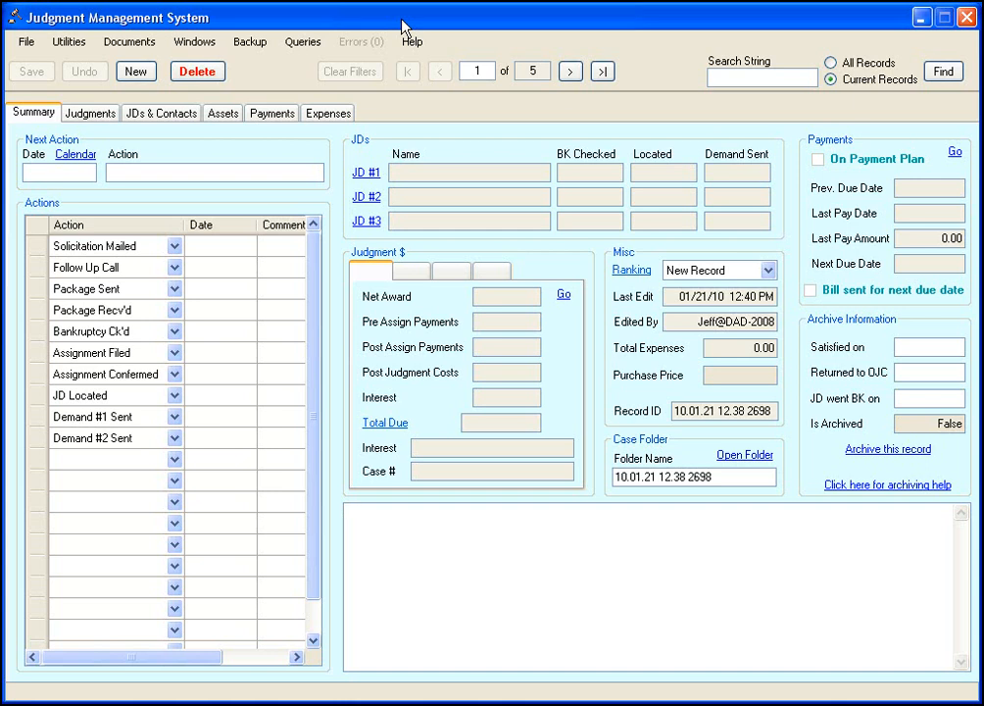
left_click(26, 41)
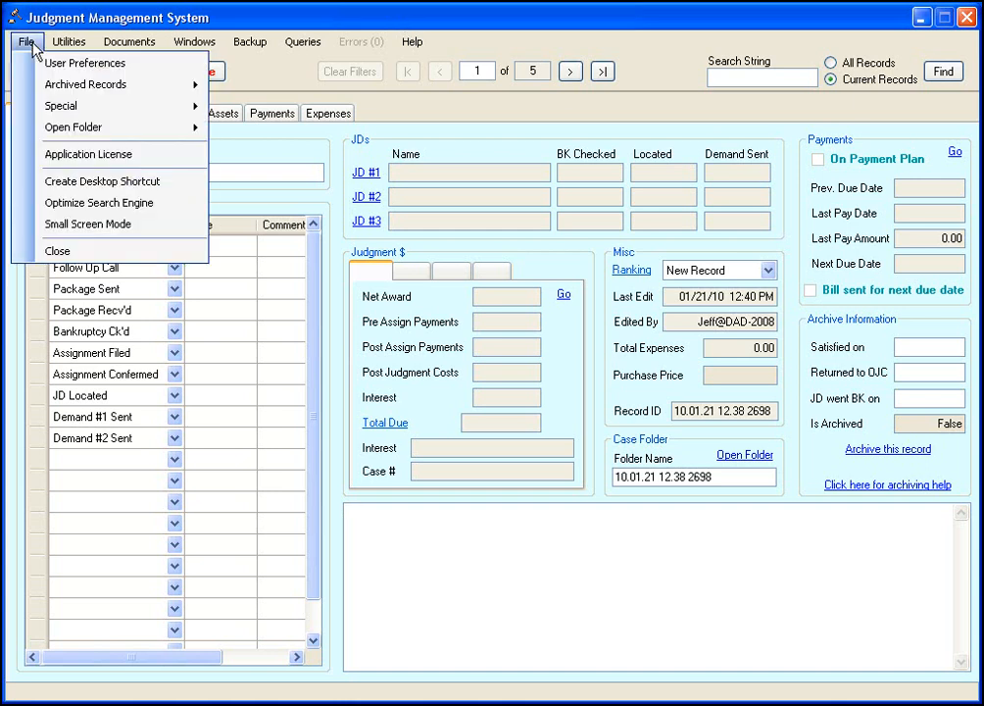
left_click(88, 153)
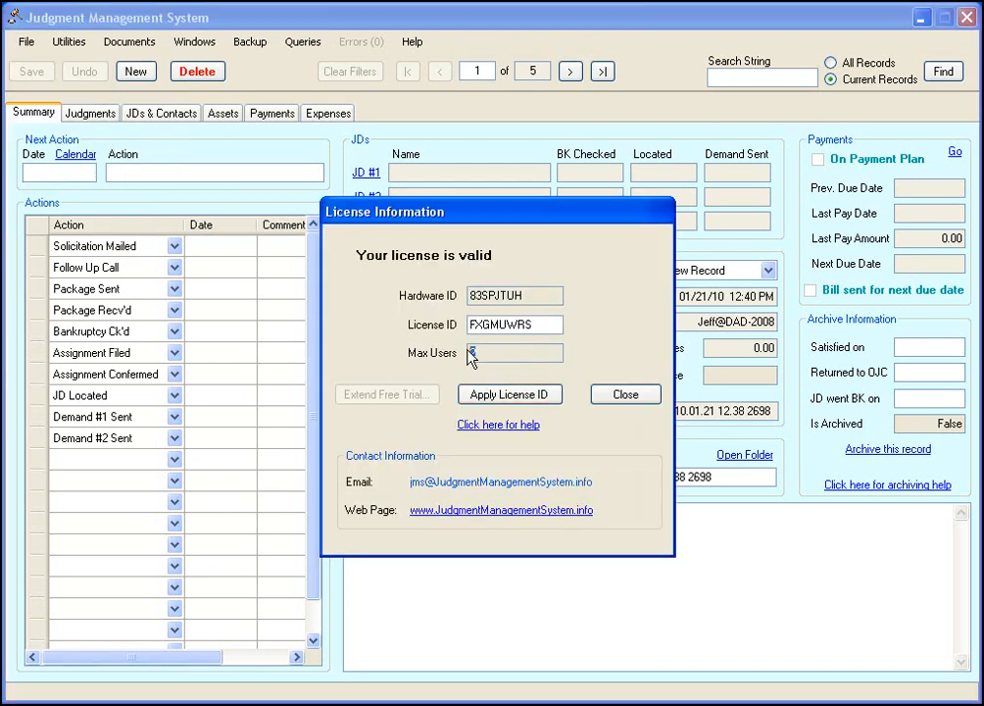
type("2")
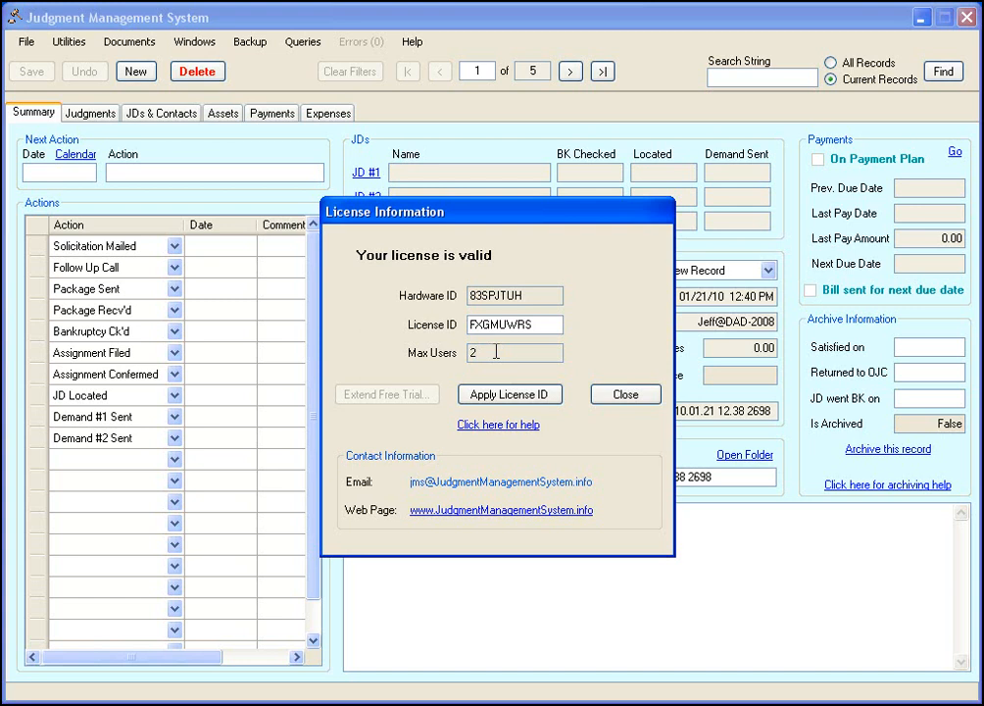
Close the license information, returning to record 1 of 5 on the main screen.
left_click(623, 394)
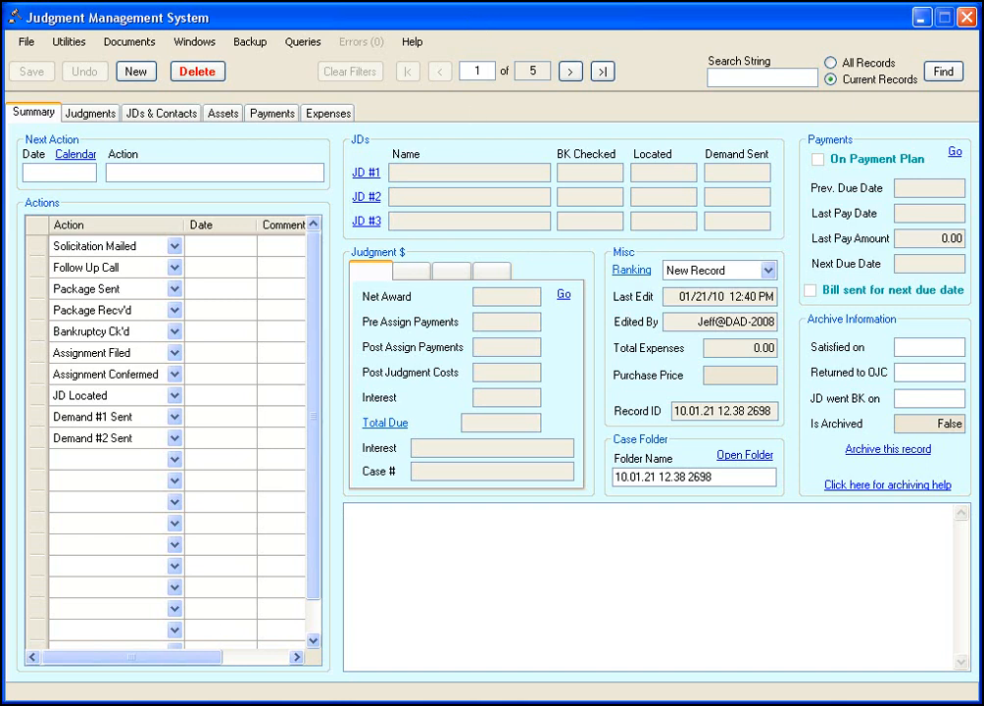
left_click(349, 510)
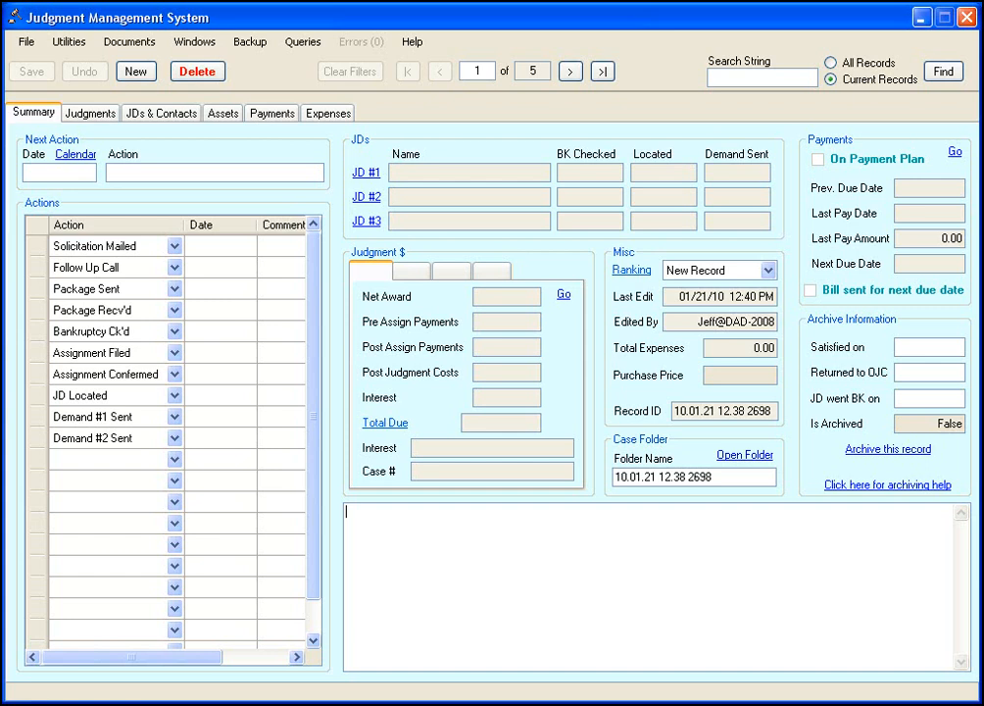